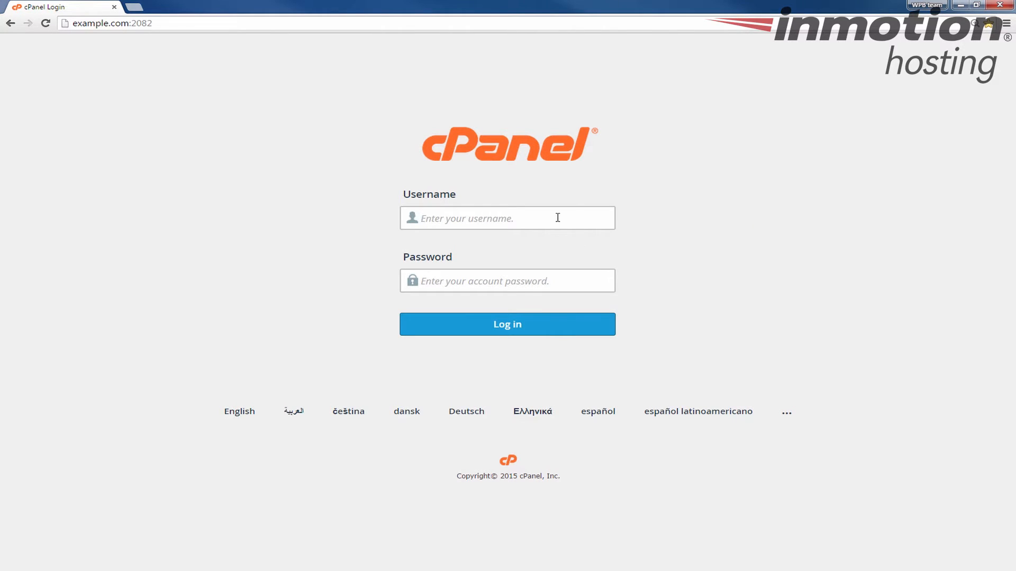
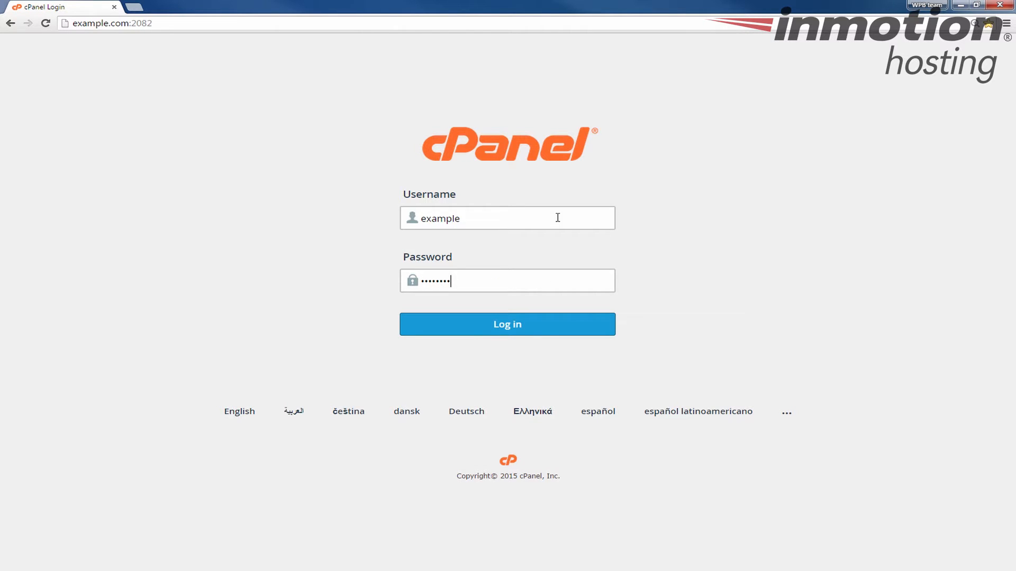
Log in to cPanel with the example account credentials.
left_click(507, 324)
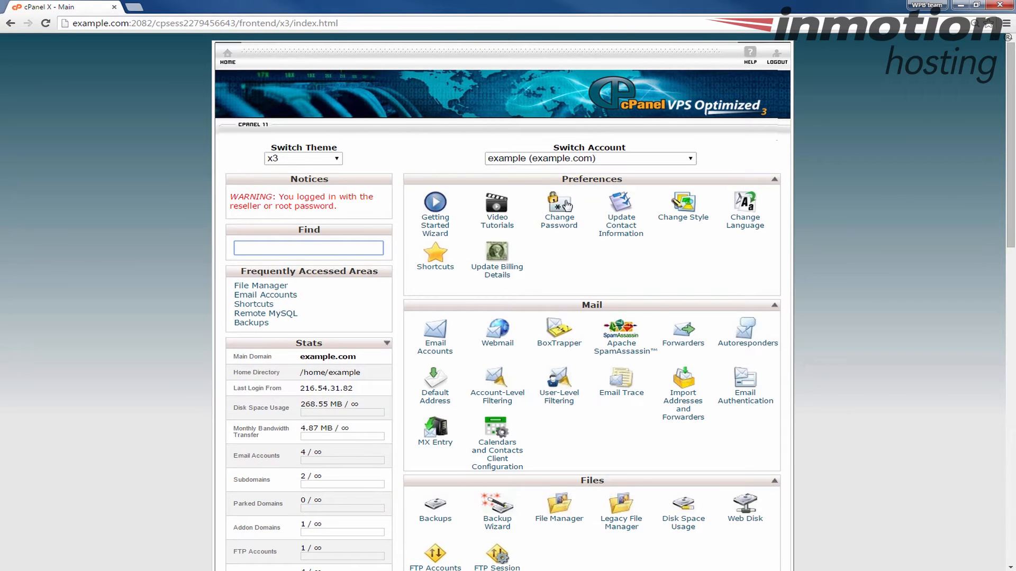
Open Email Accounts from the Mail section to list example.com's four addresses.
scroll("down", 3)
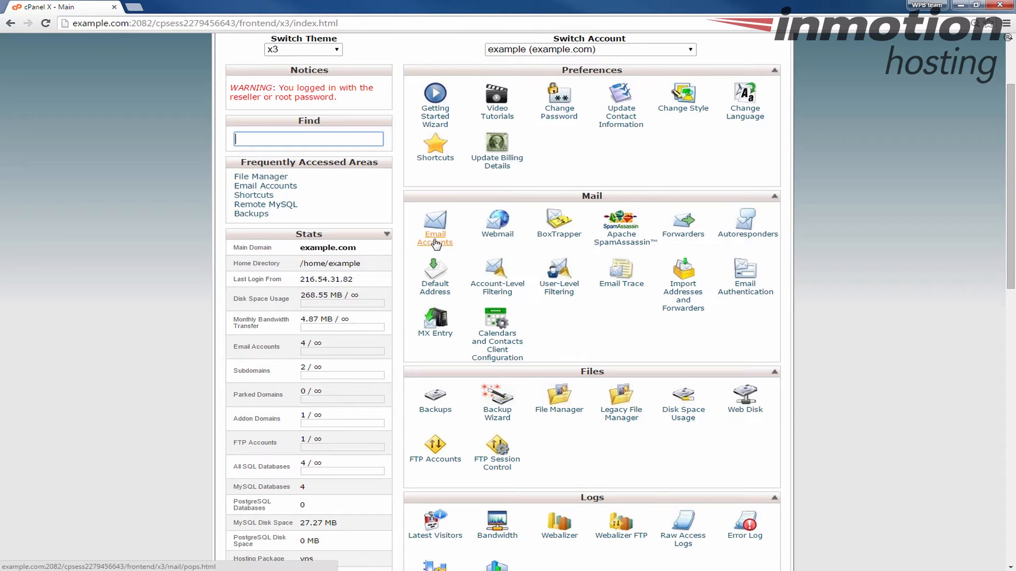
left_click(435, 227)
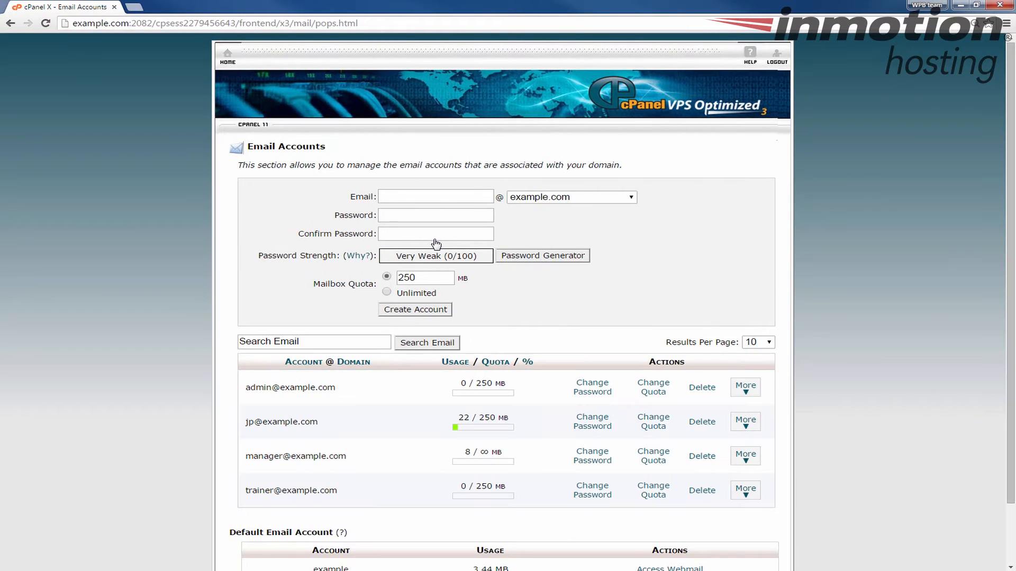
scroll("down", 3)
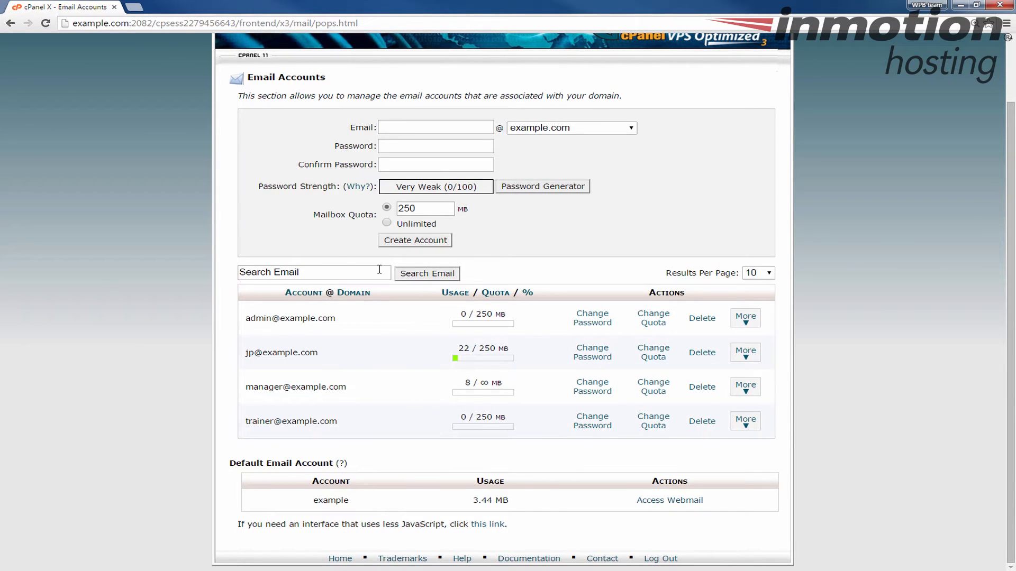
mouse_move(701, 343)
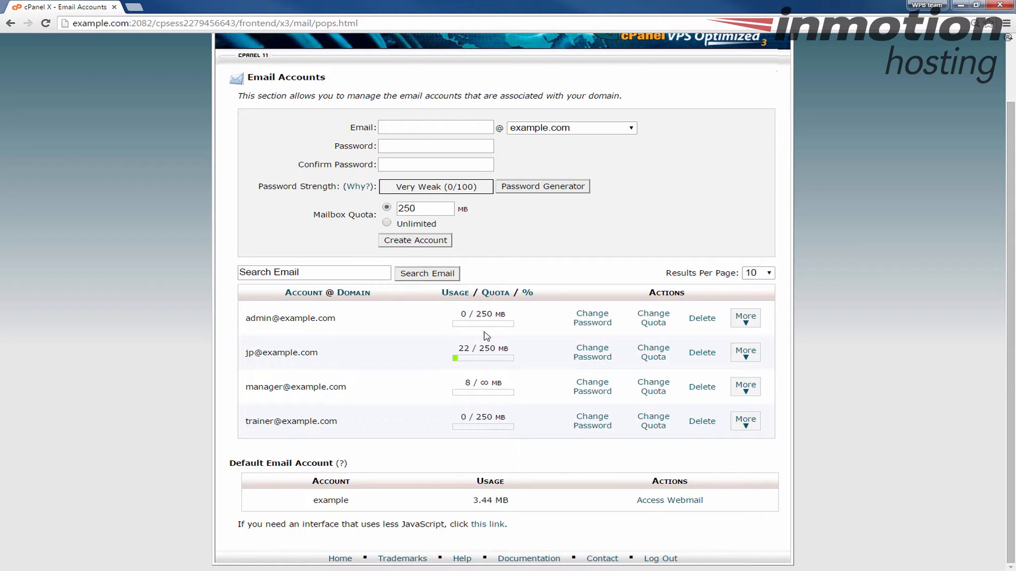
mouse_move(444, 373)
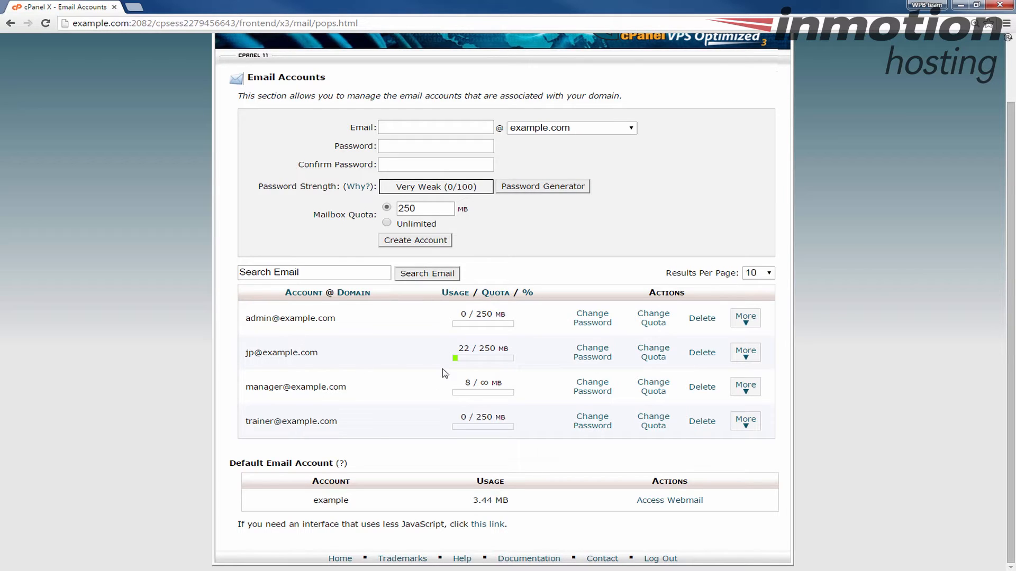
mouse_move(458, 364)
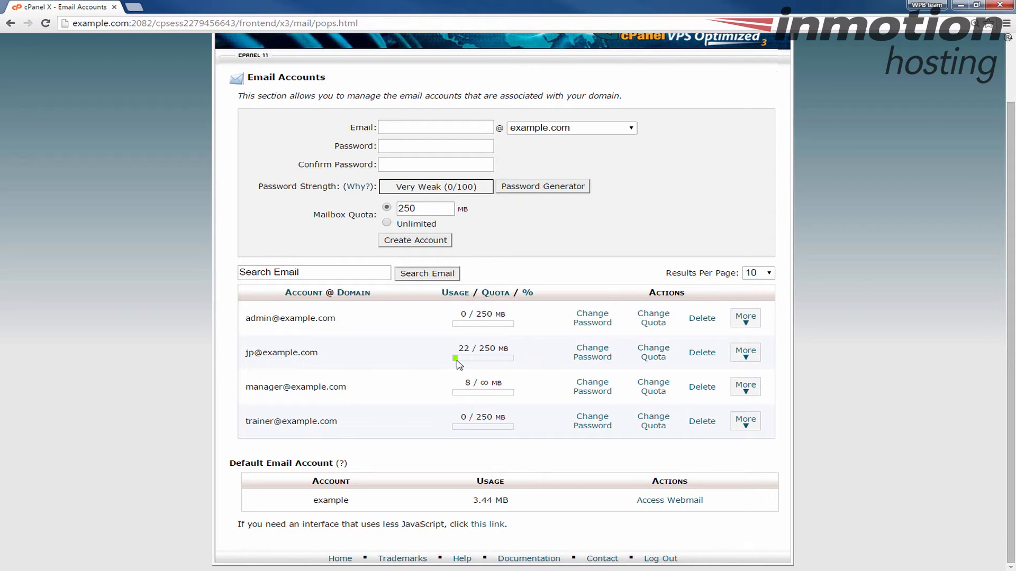
mouse_move(373, 361)
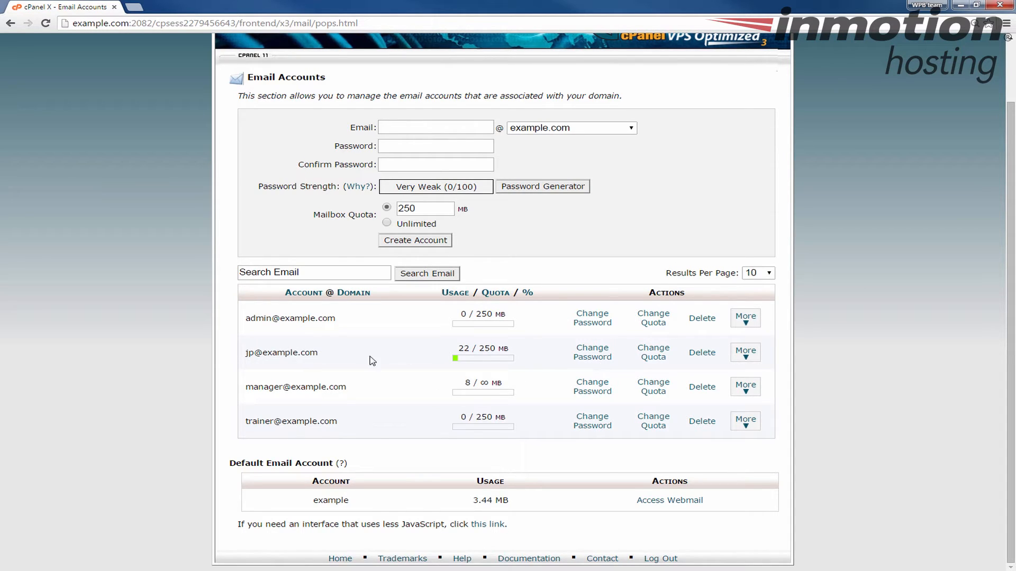
mouse_move(592, 353)
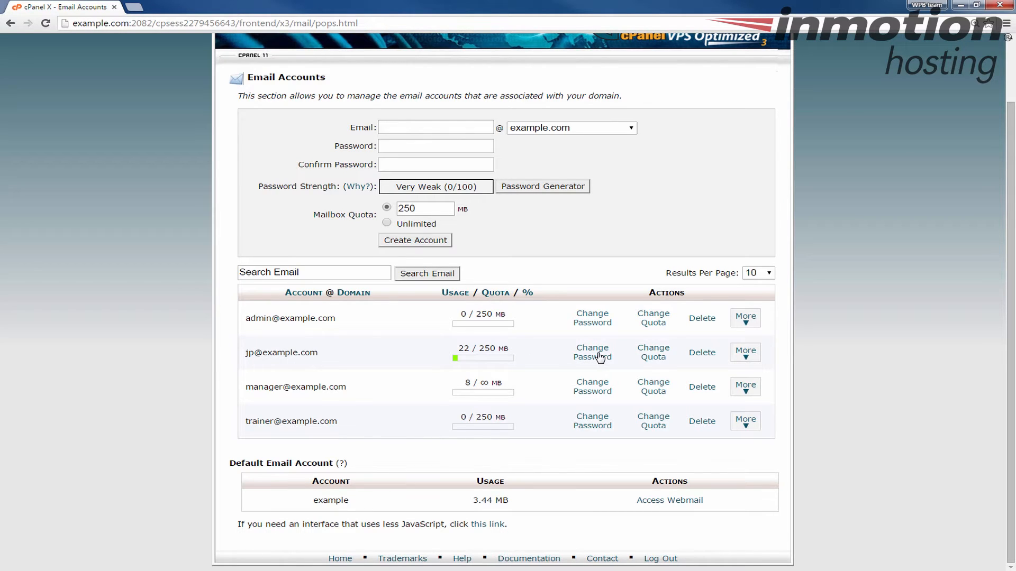
left_click(591, 352)
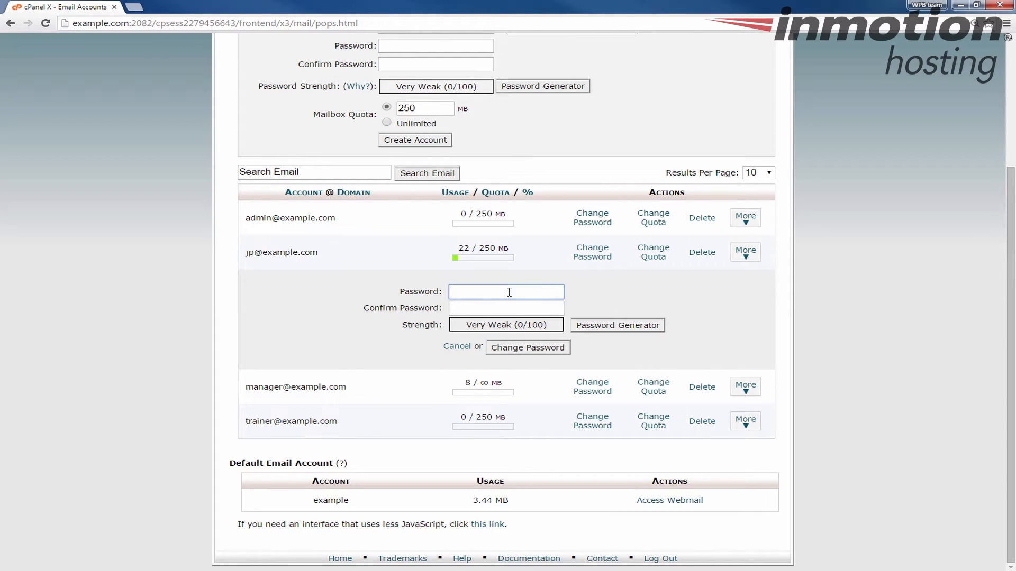
left_click(505, 308)
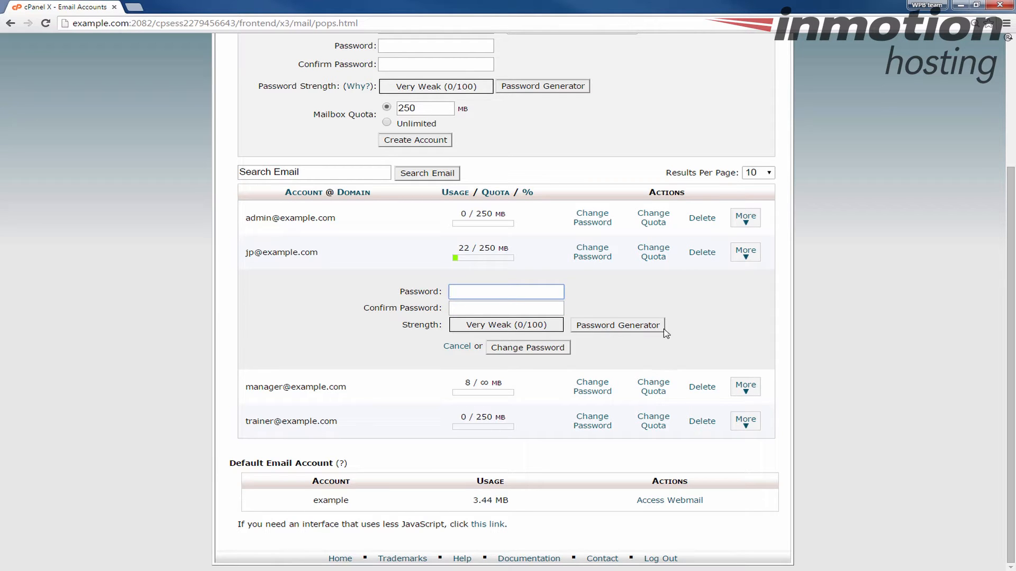
Generate a random password, confirm it's copied, and apply it to both fields.
left_click(616, 325)
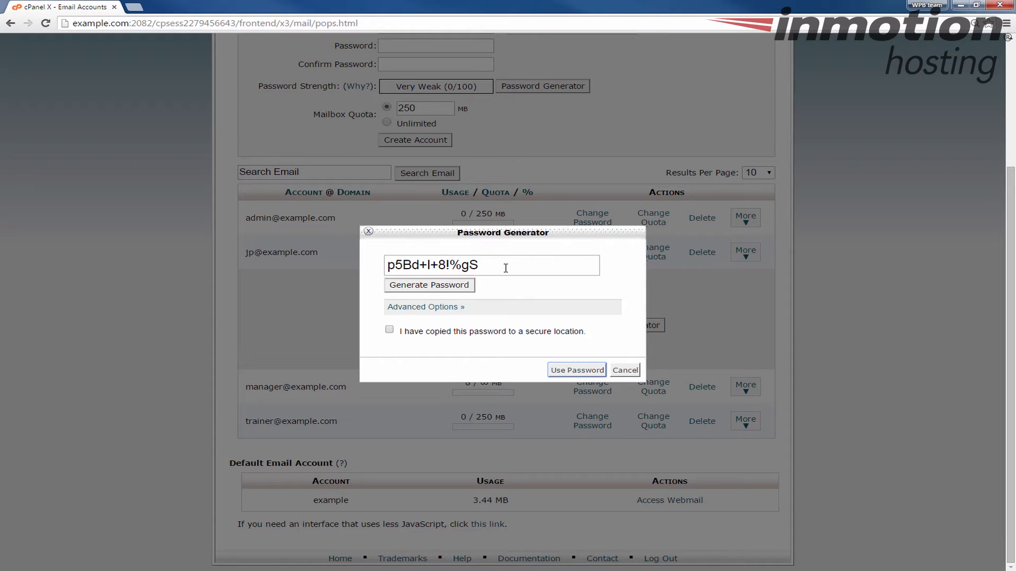
left_click(428, 285)
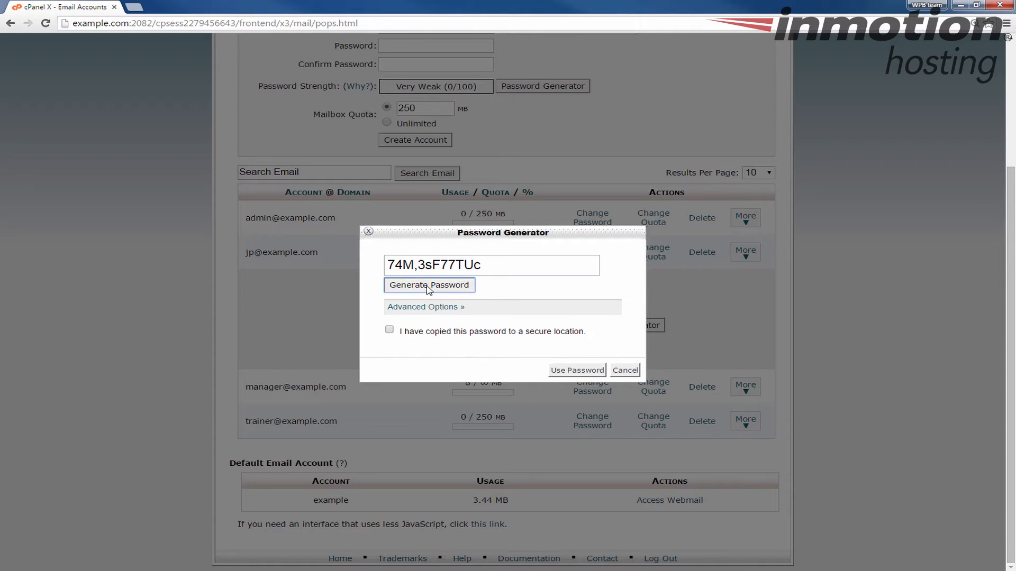
left_click(429, 285)
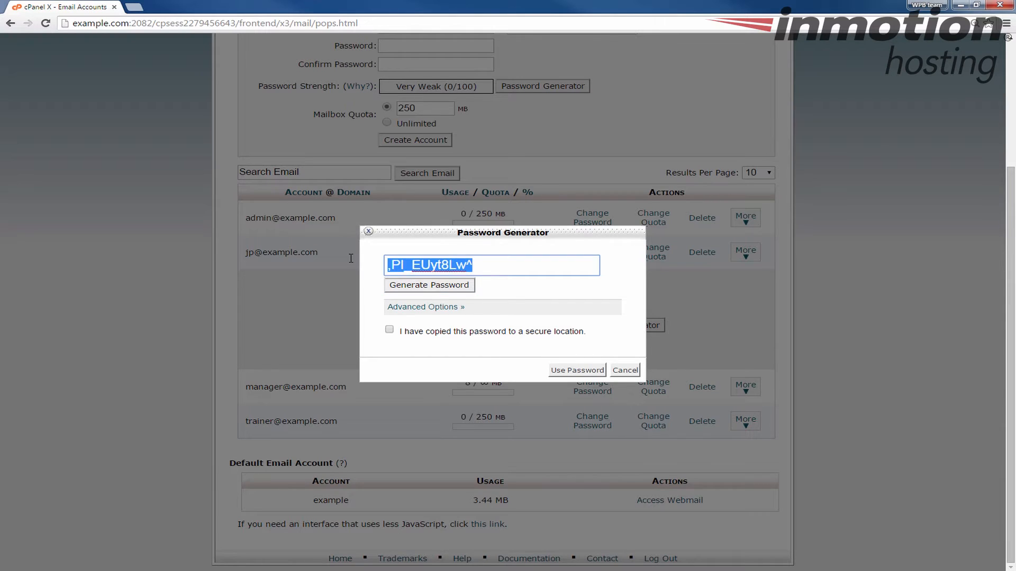
mouse_move(422, 327)
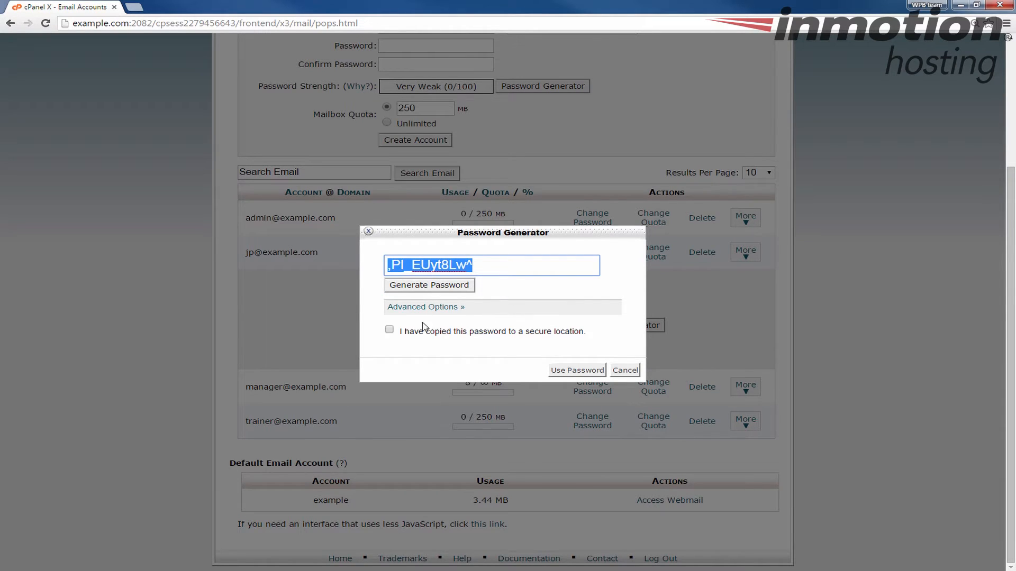
mouse_move(276, 269)
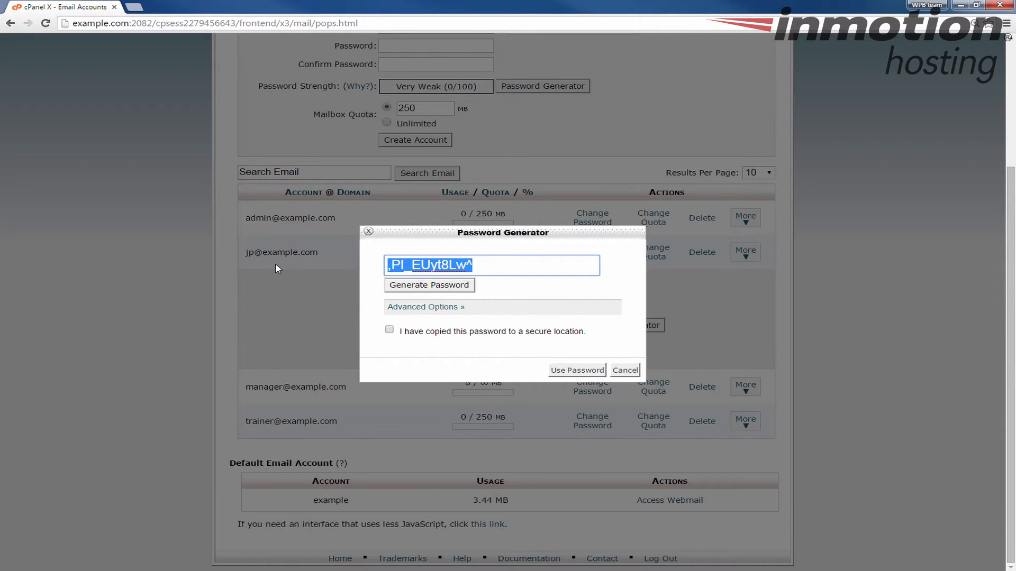
left_click(389, 329)
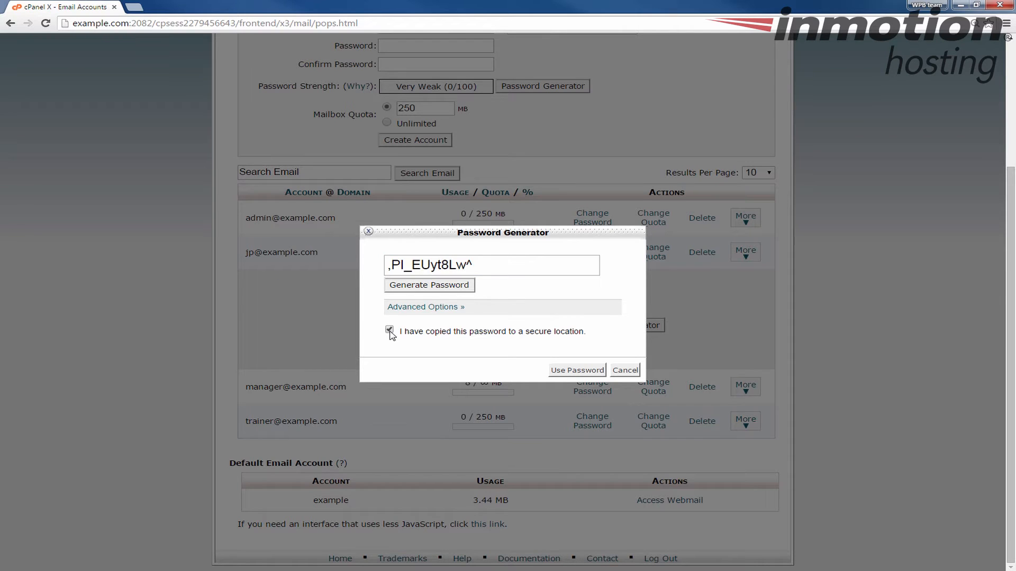
left_click(389, 332)
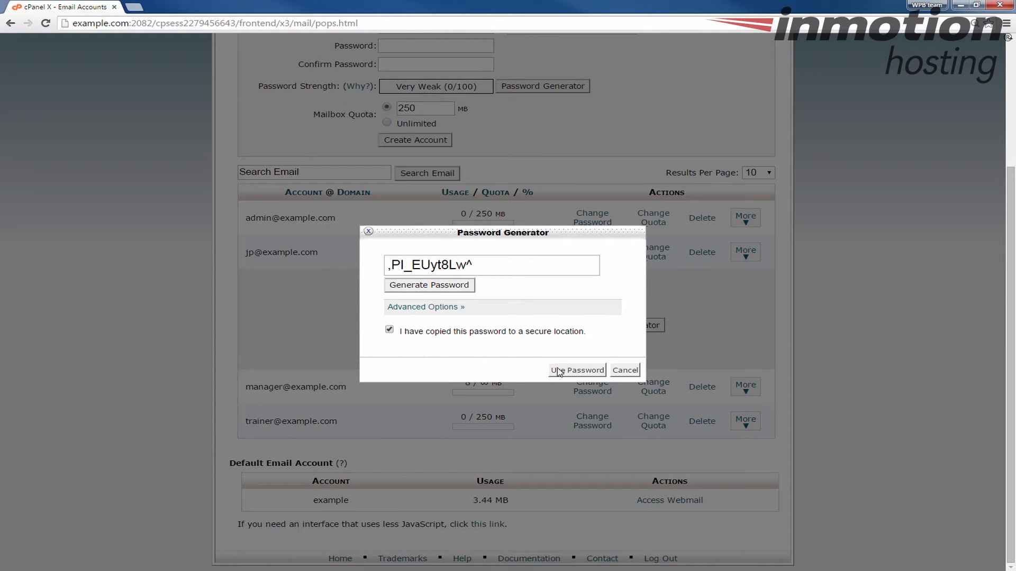
left_click(576, 370)
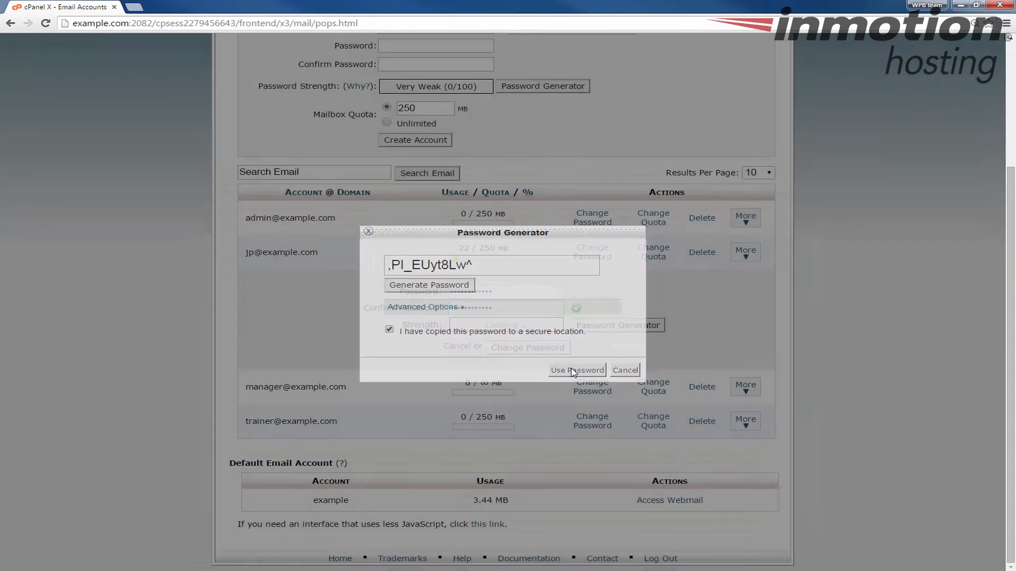
left_click(575, 370)
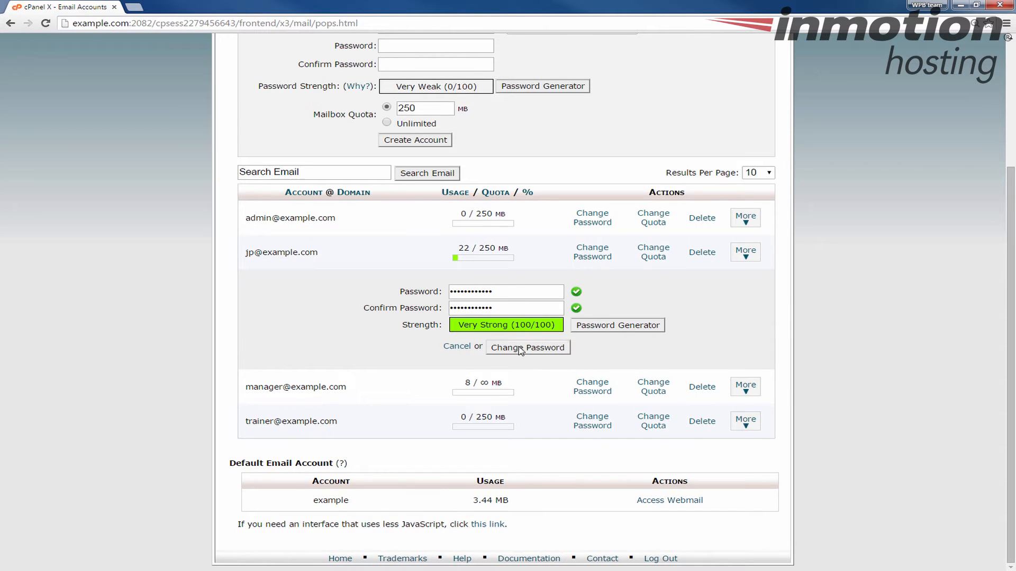
mouse_move(523, 352)
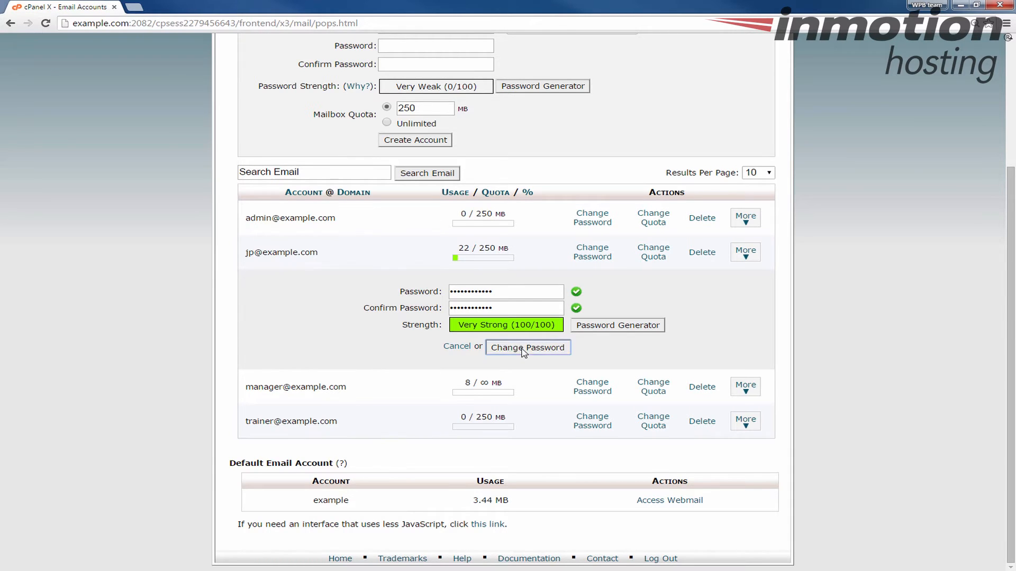
left_click(527, 347)
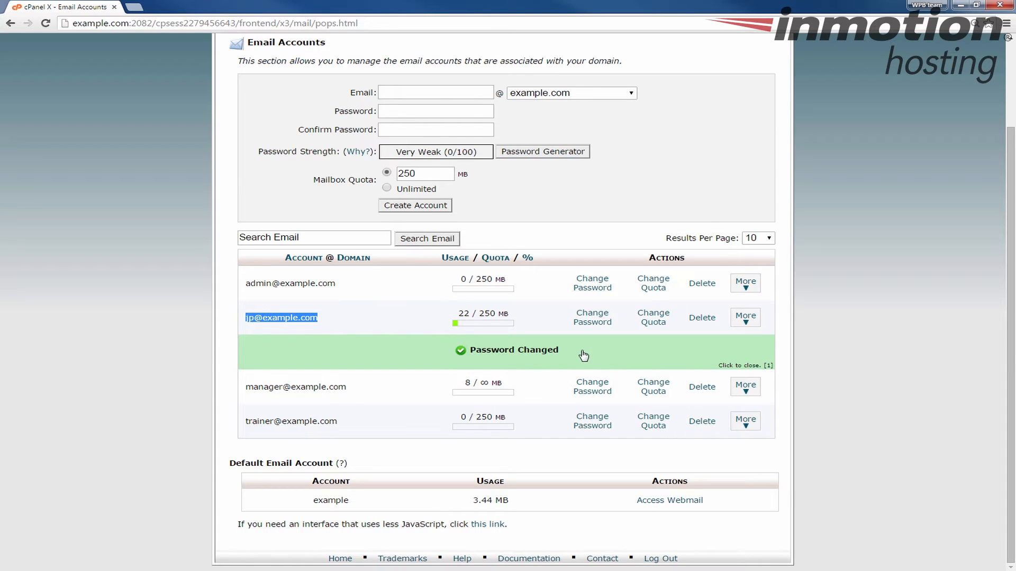
left_click(745, 366)
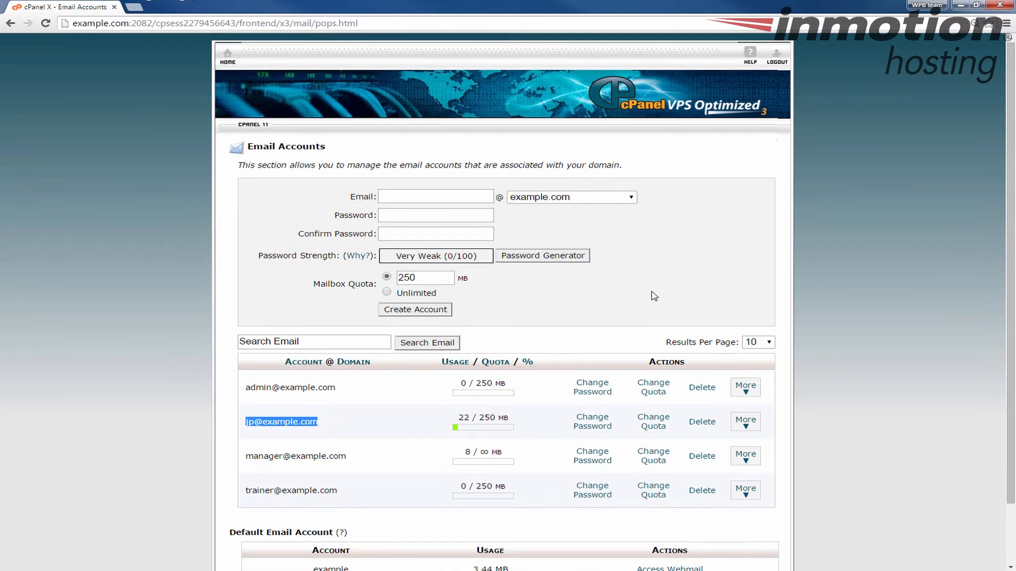
Log out of cPanel to reach the Webmail login page.
left_click(777, 55)
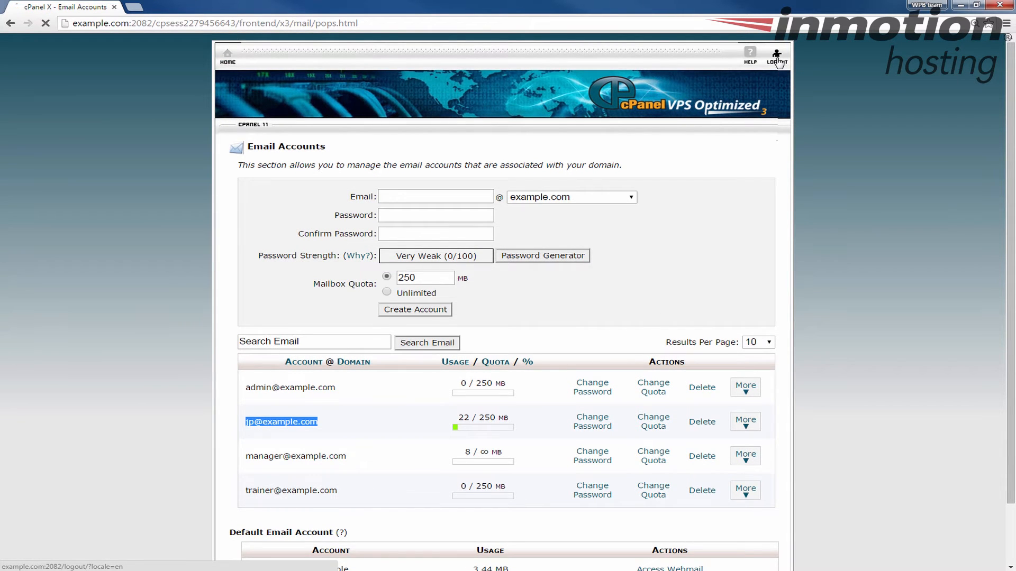
left_click(776, 55)
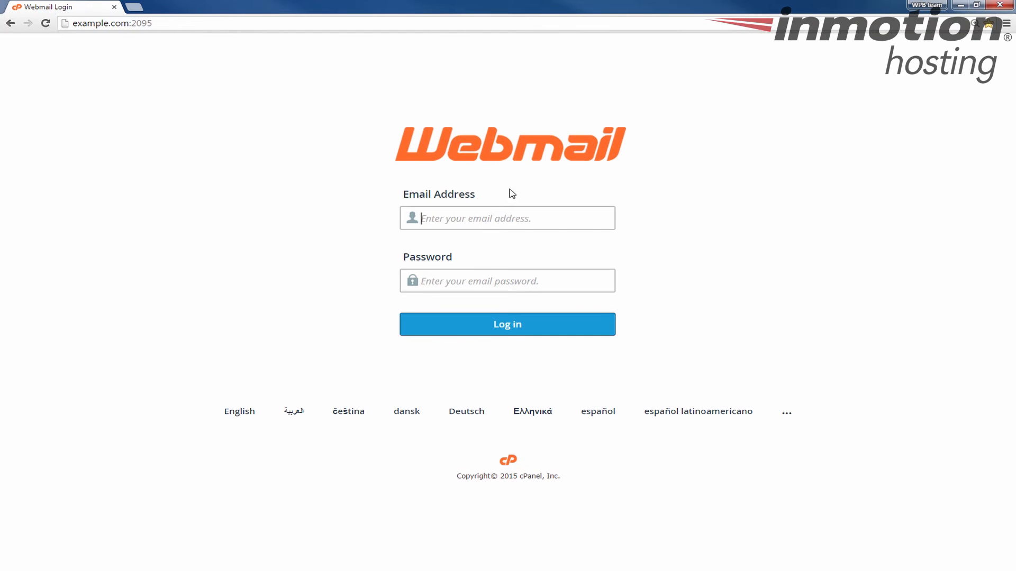
left_click(507, 219)
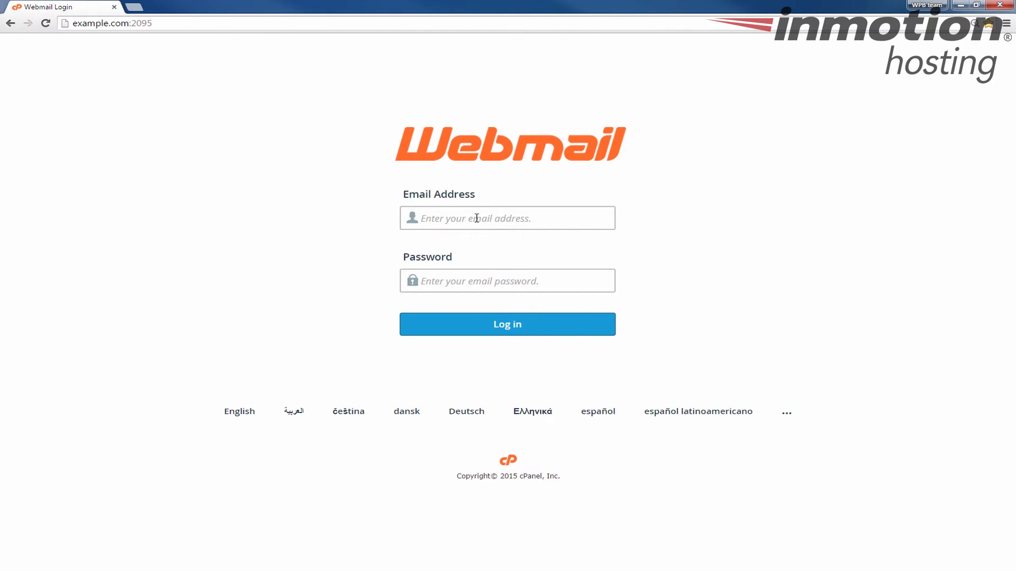
type("jp")
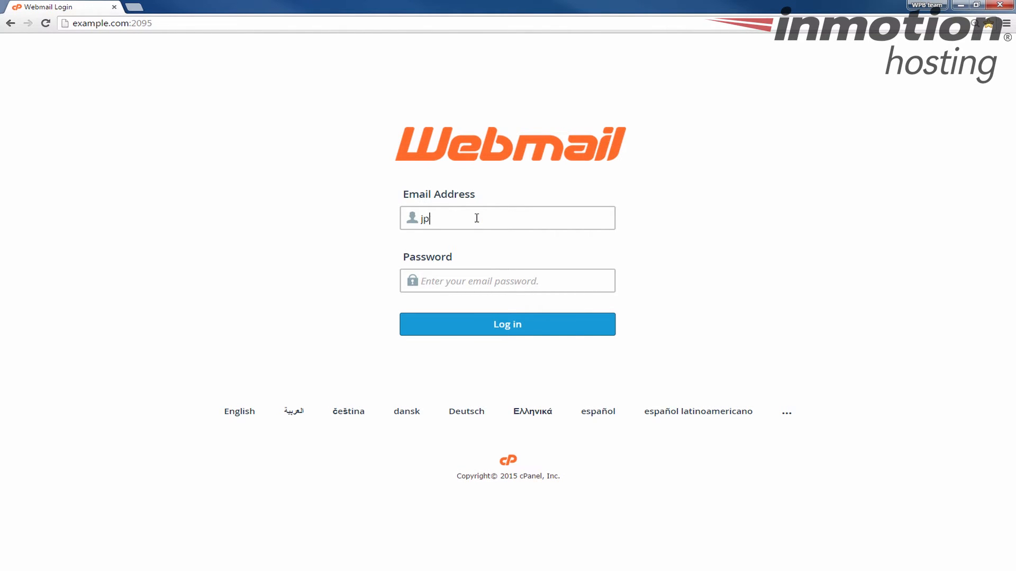
type("@example.com")
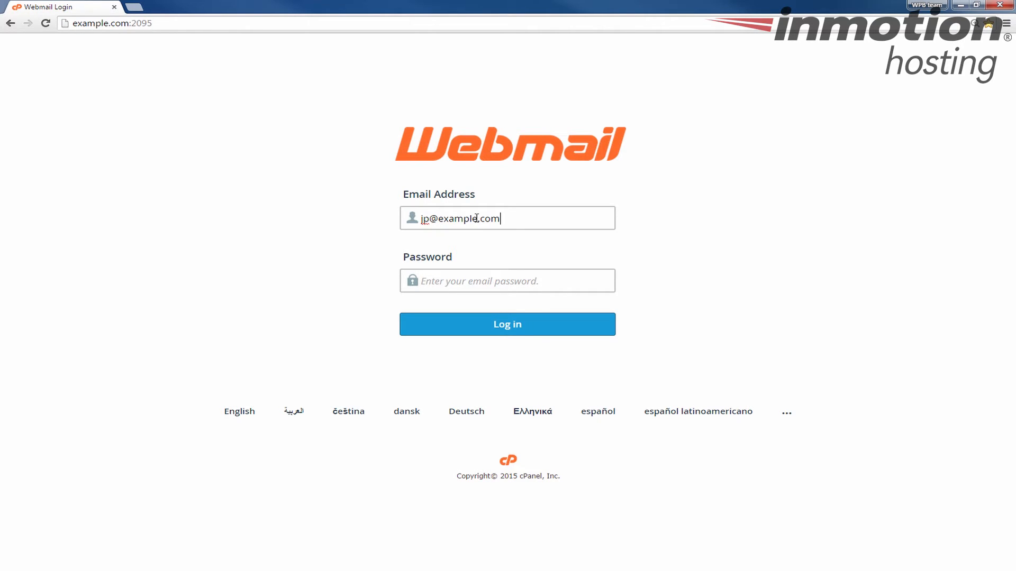
type("password")
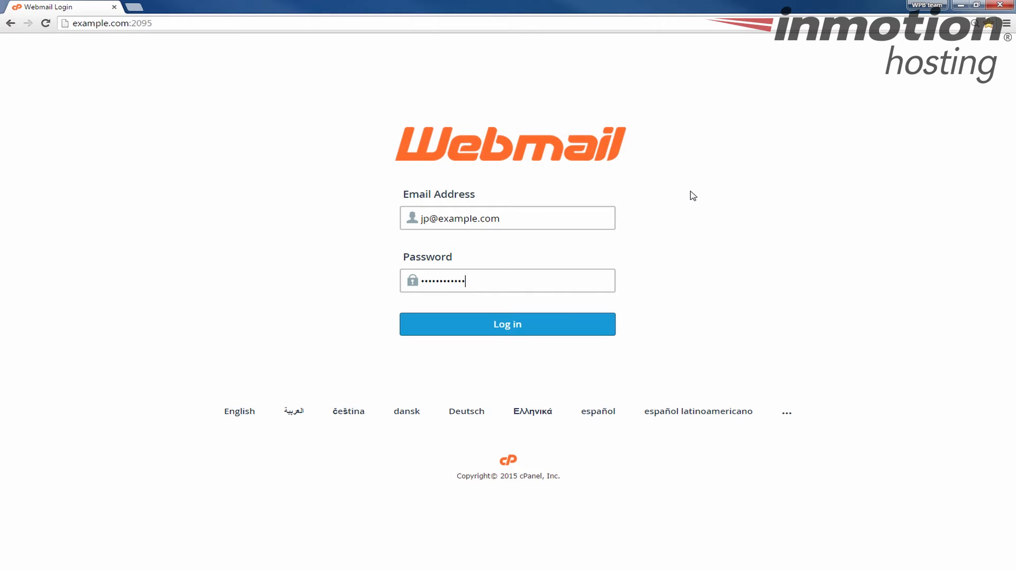
left_click(507, 323)
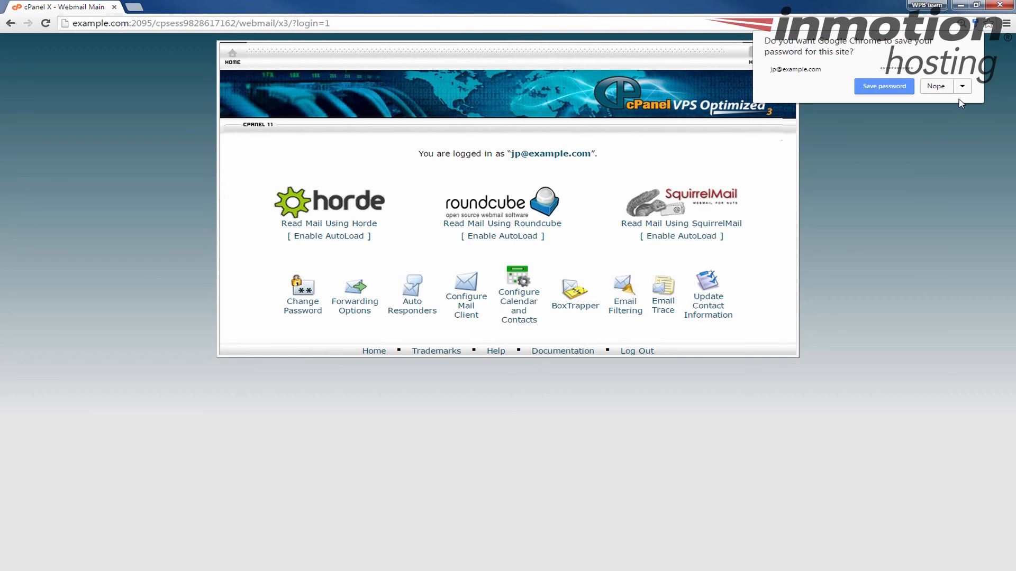
left_click(935, 86)
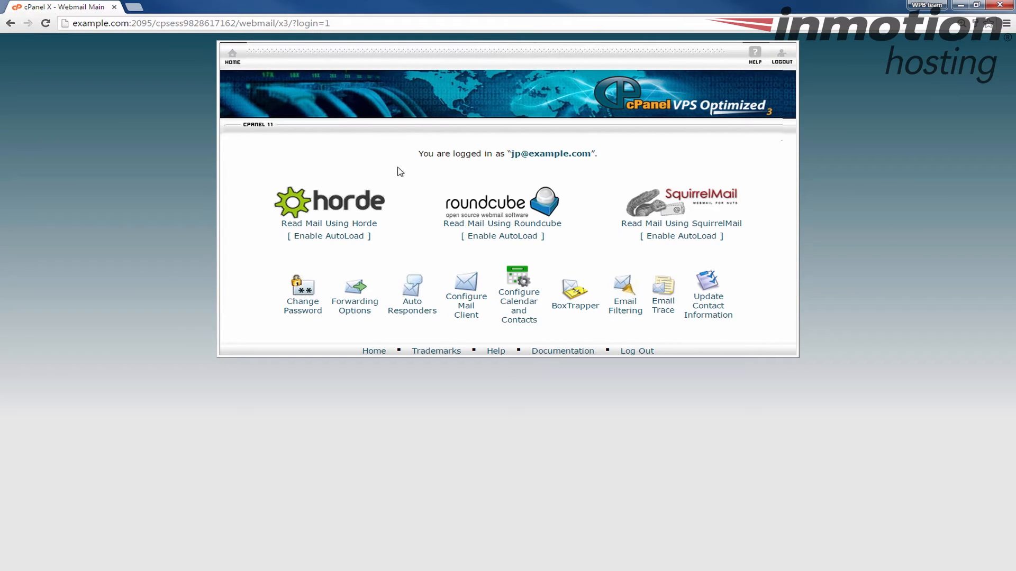
mouse_move(502, 202)
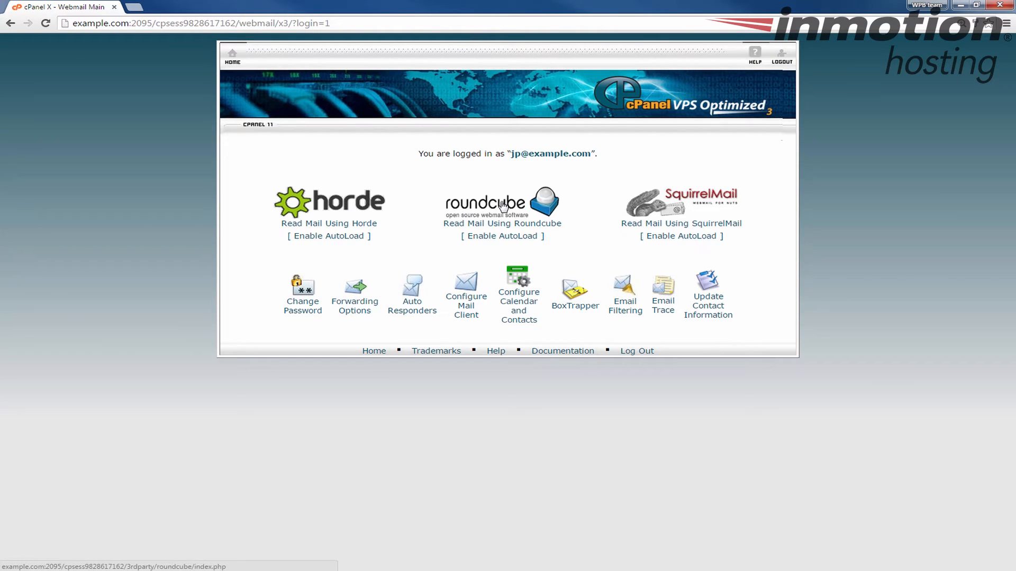
mouse_move(422, 219)
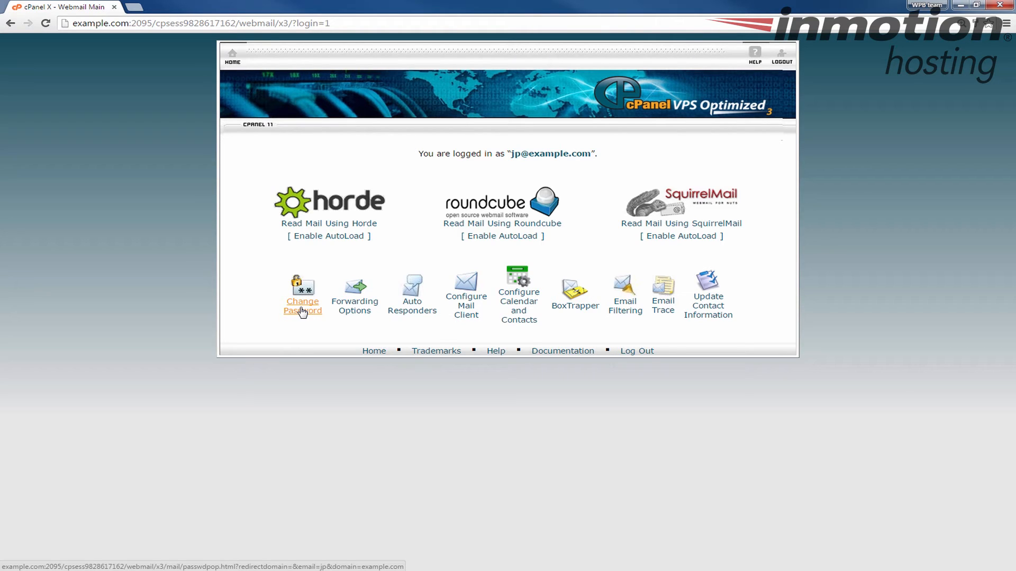
left_click(302, 305)
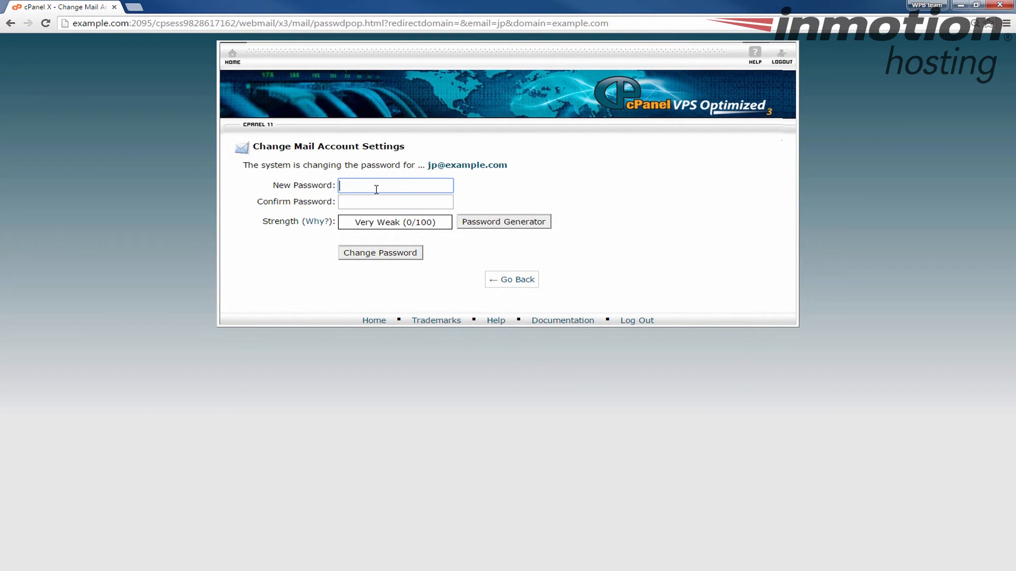
mouse_move(356, 195)
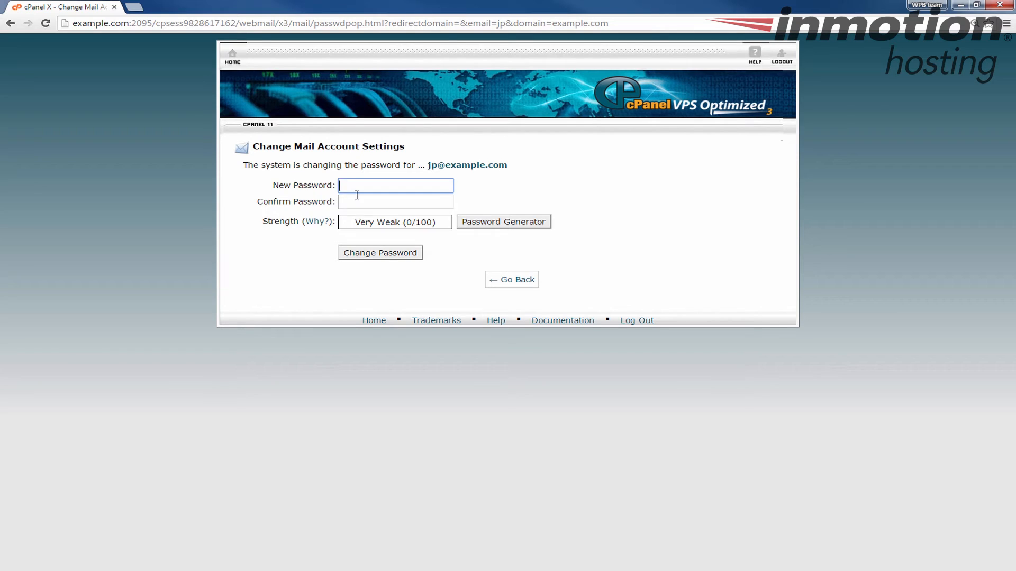
Focus the New Password and Confirm Password fields on the account settings page.
left_click(395, 201)
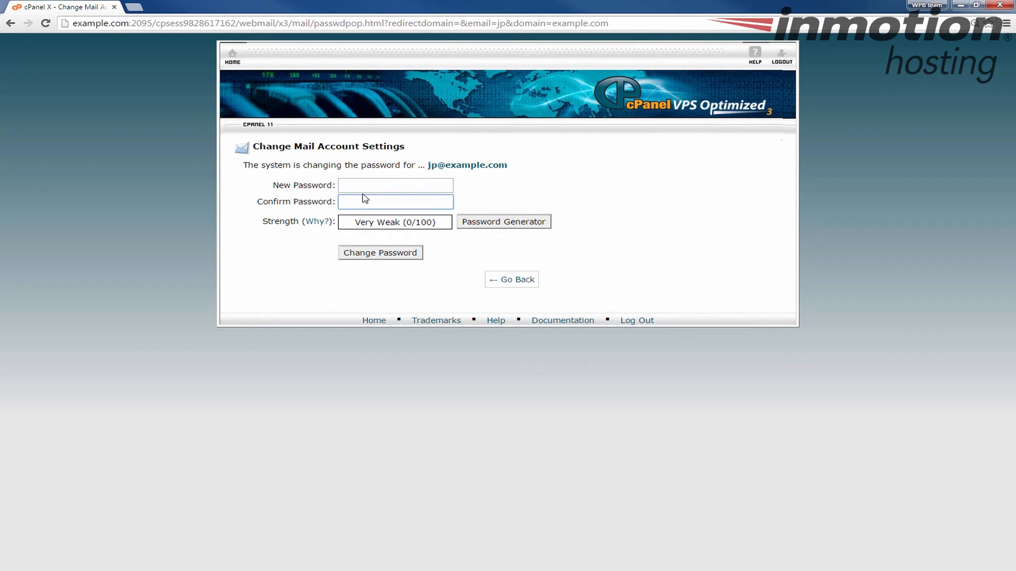
left_click(395, 185)
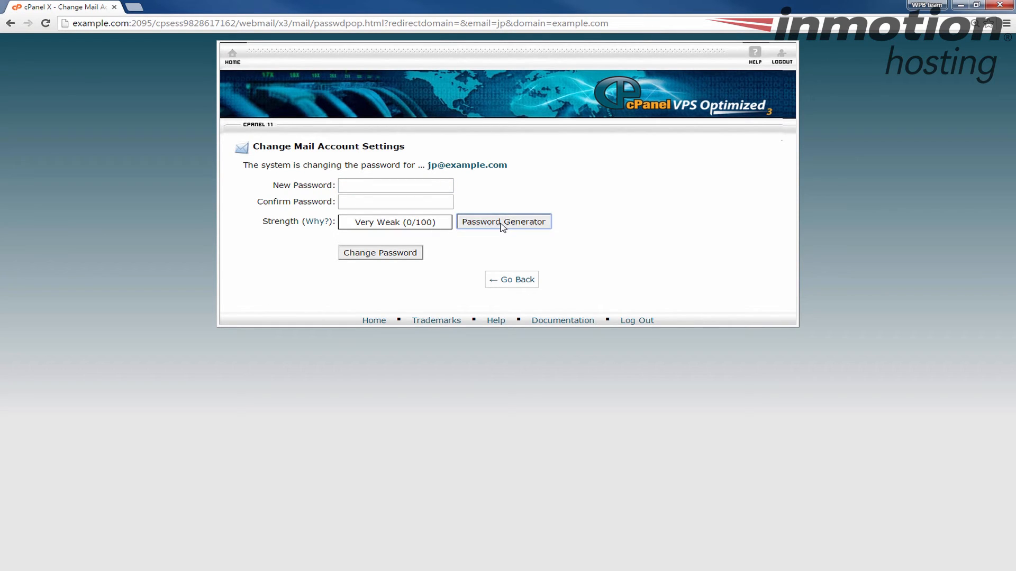
Generate a very strong random password, acknowledge copying it, and fill both fields.
left_click(503, 222)
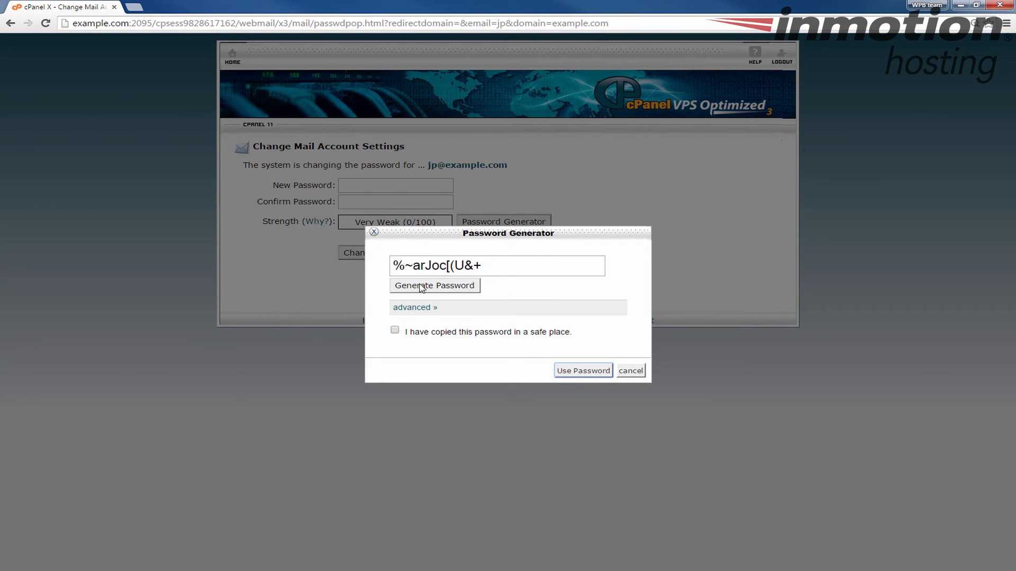
left_click(434, 286)
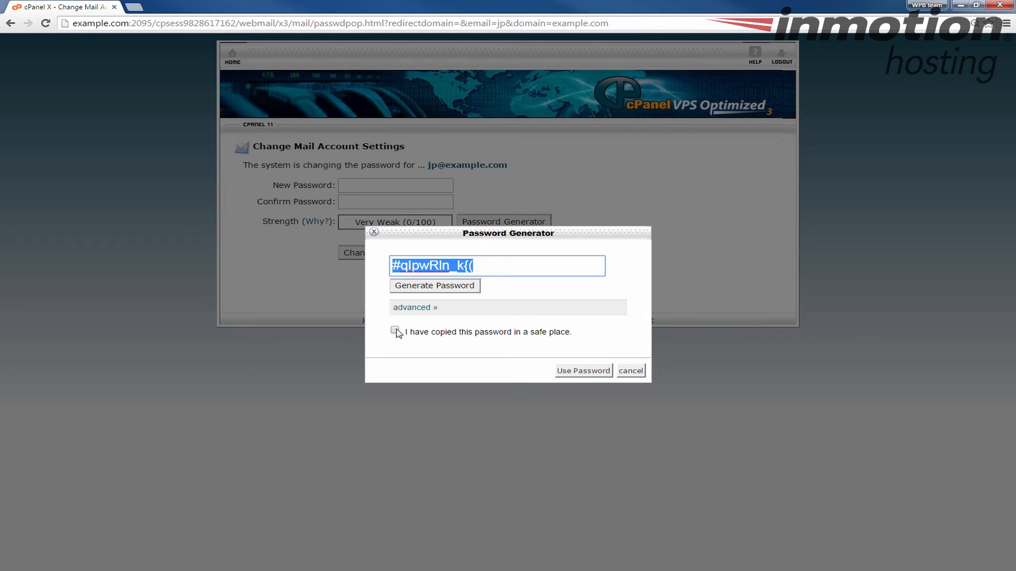
left_click(395, 332)
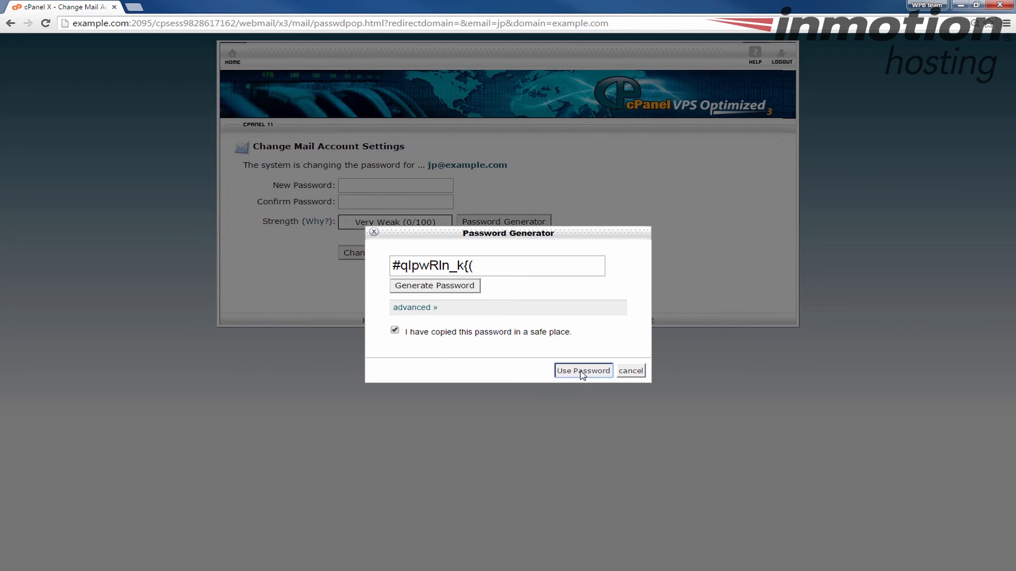
left_click(583, 370)
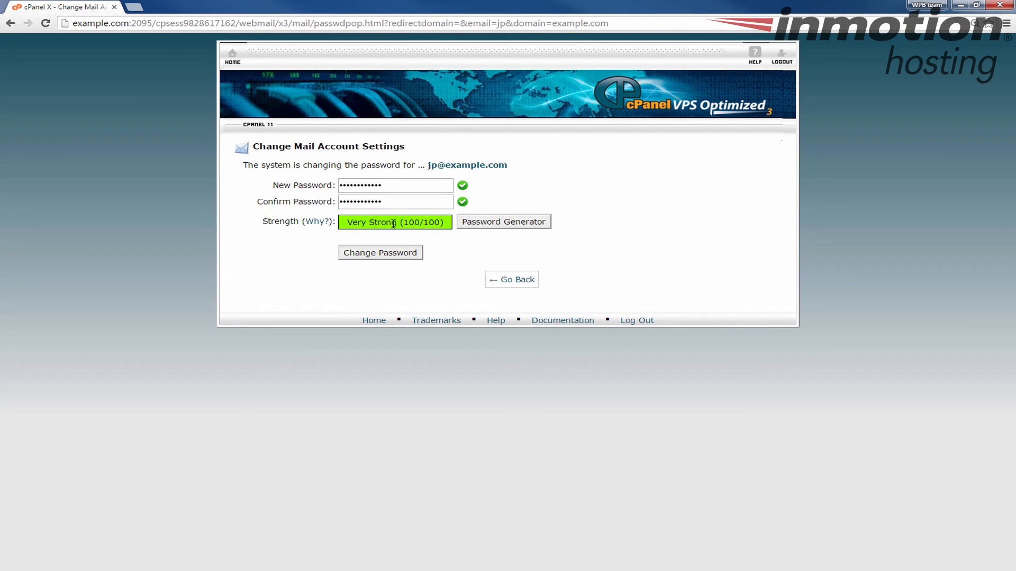
double_click(372, 222)
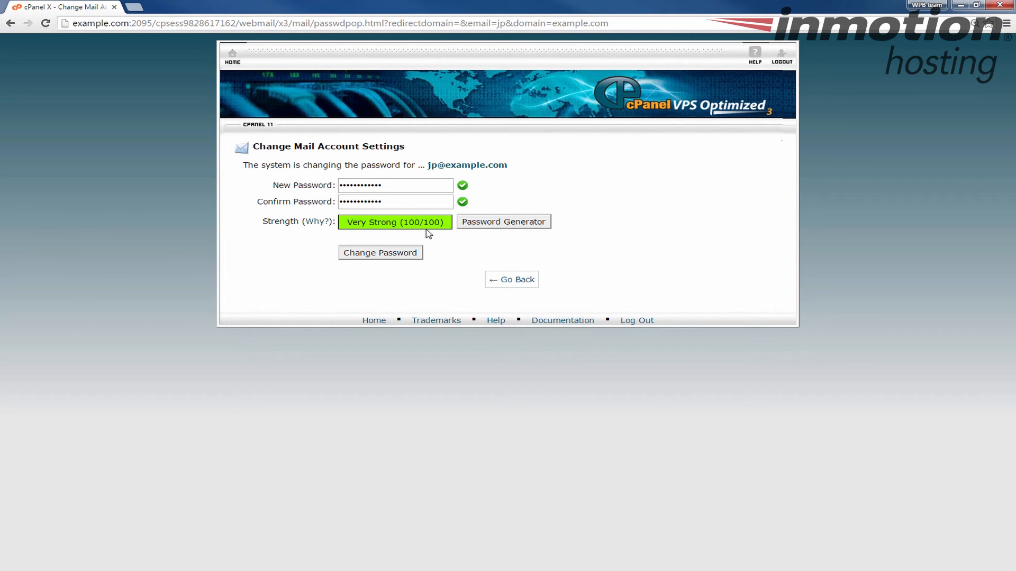
mouse_move(449, 234)
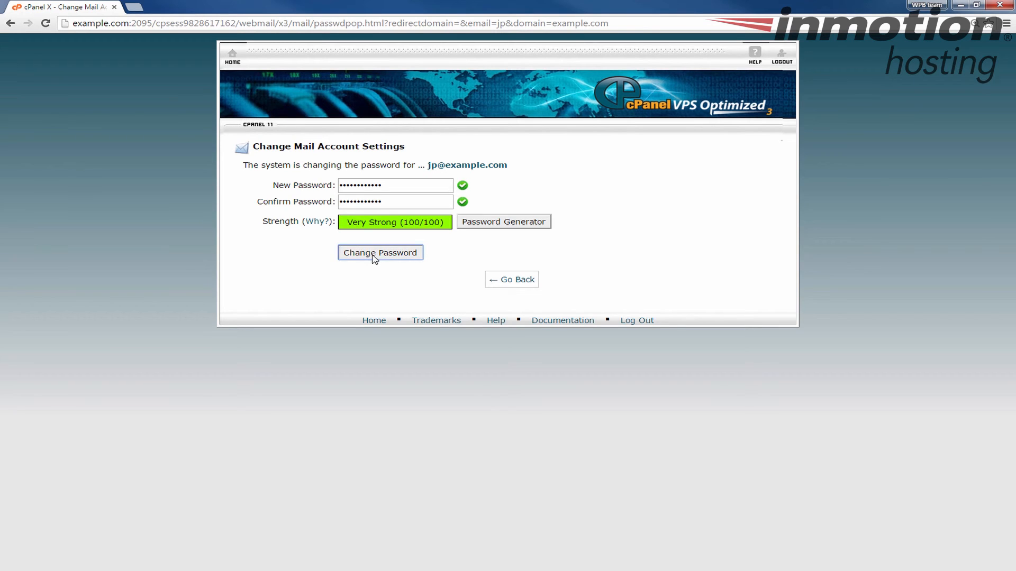
left_click(380, 253)
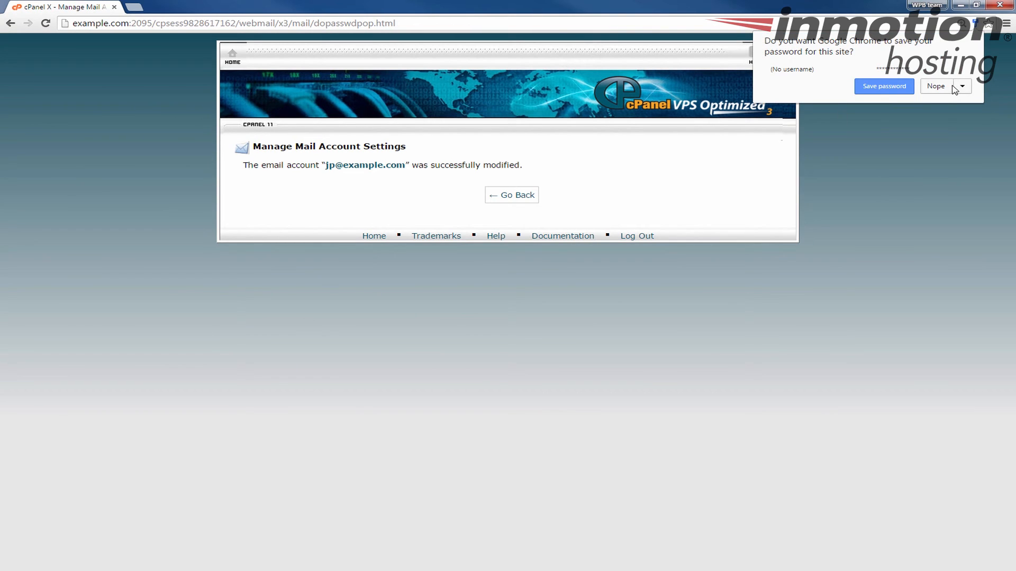
left_click(935, 86)
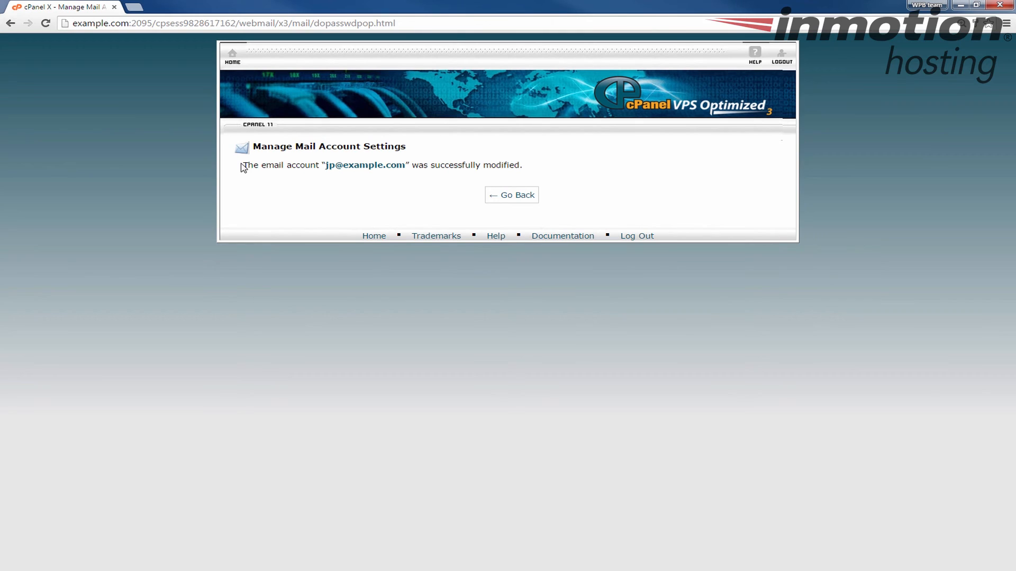
left_click_drag(243, 164, 521, 164)
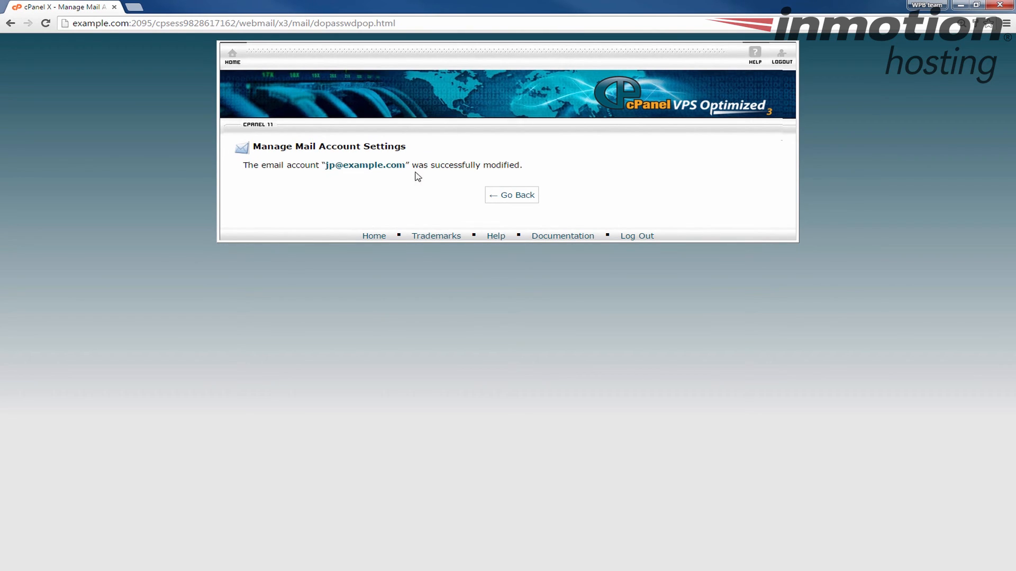
mouse_move(409, 234)
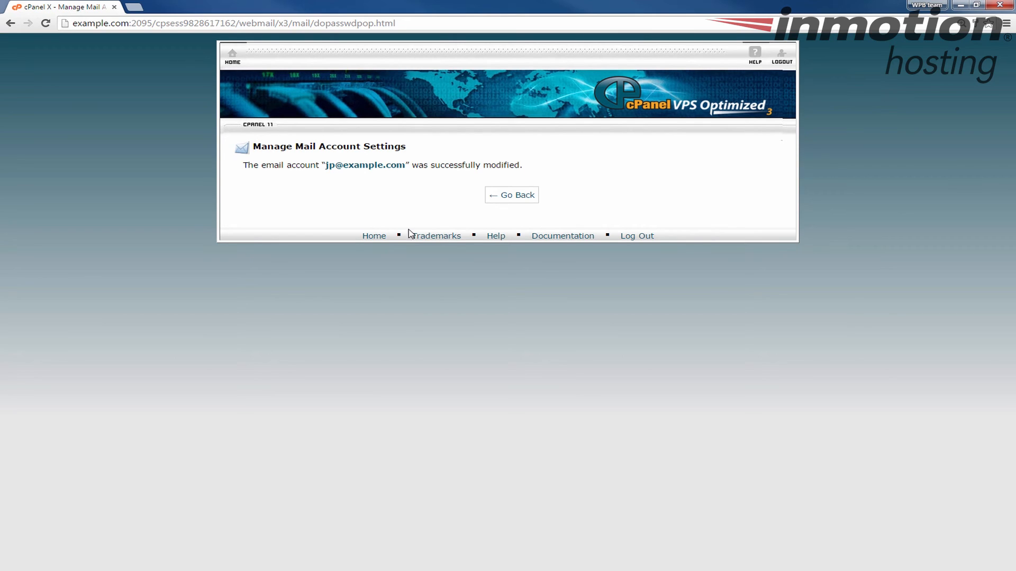
mouse_move(511, 195)
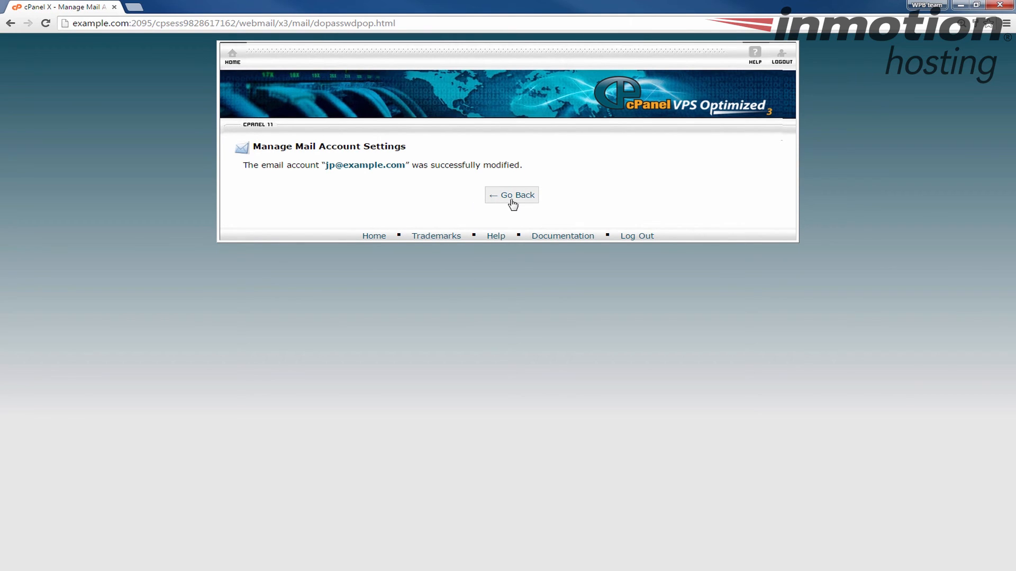
mouse_move(782, 55)
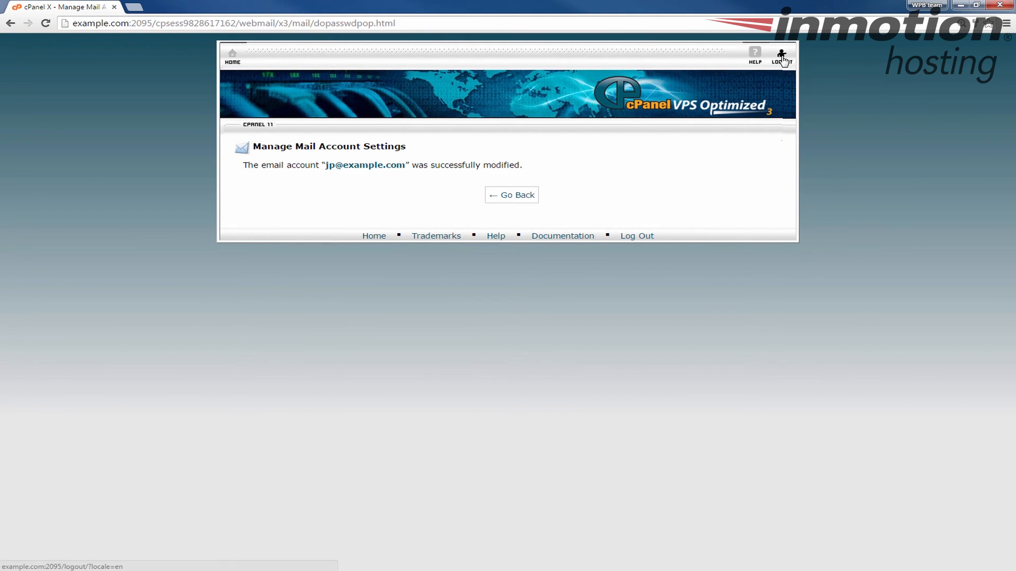
left_click(782, 55)
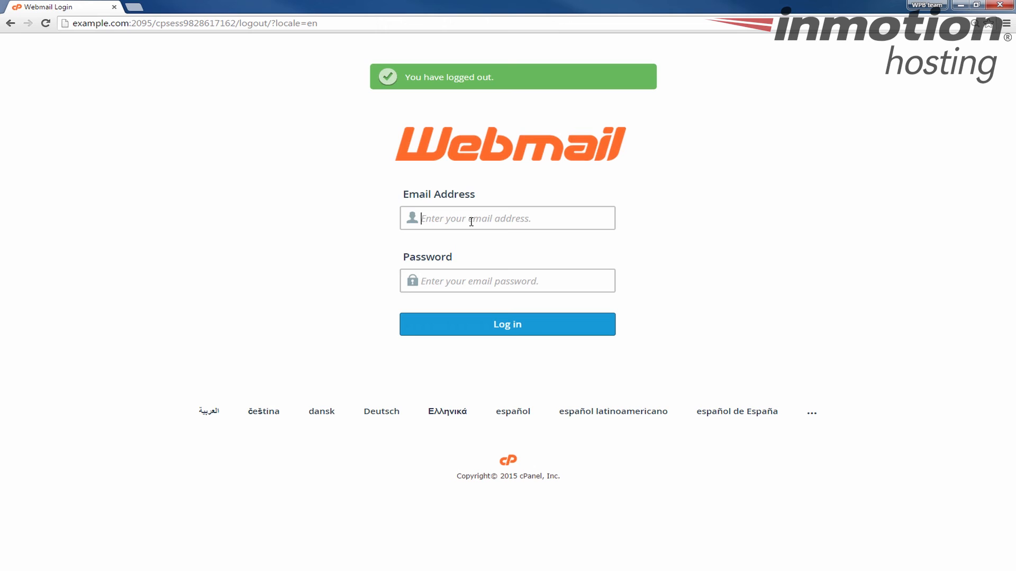
type("ip@")
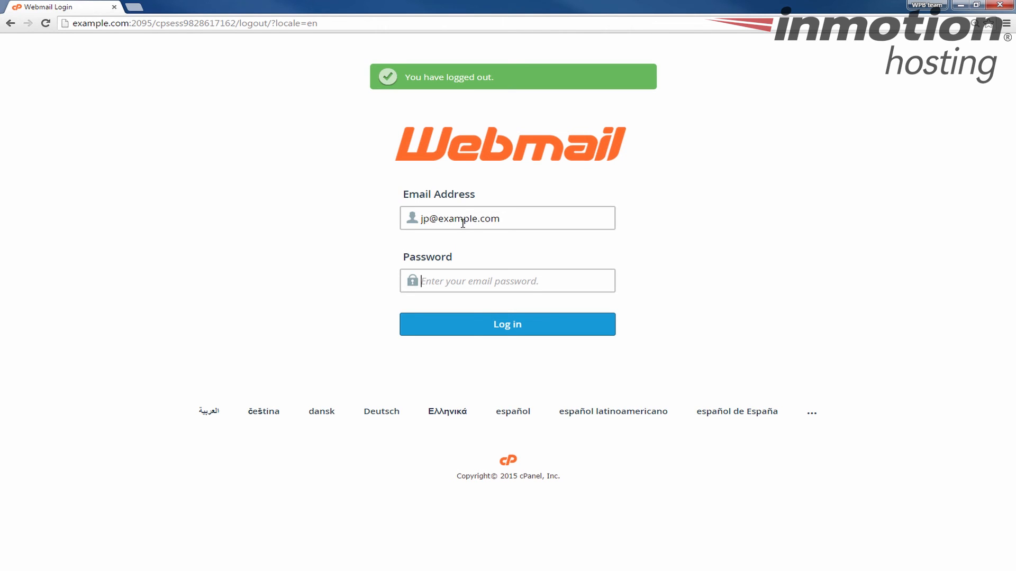
left_click(507, 324)
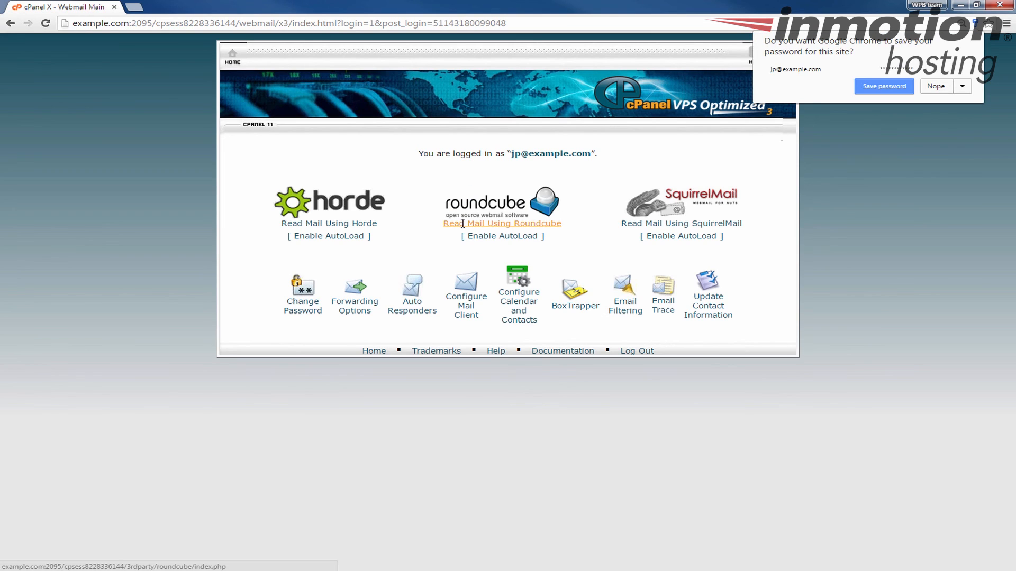
Decline Chrome's save-password prompt and choose Login with Facebook in the InMotion Support Center.
left_click(935, 86)
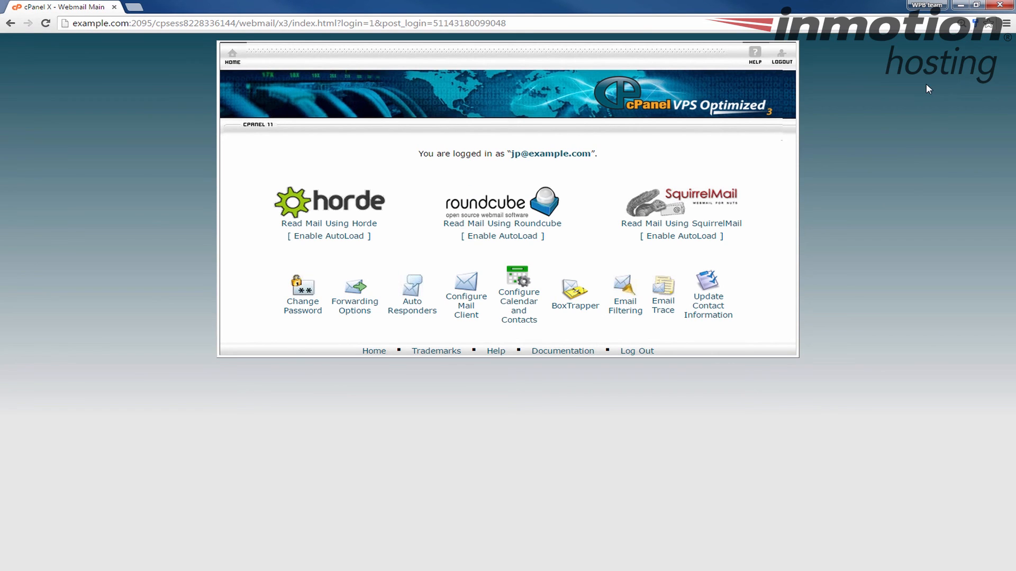
mouse_move(764, 246)
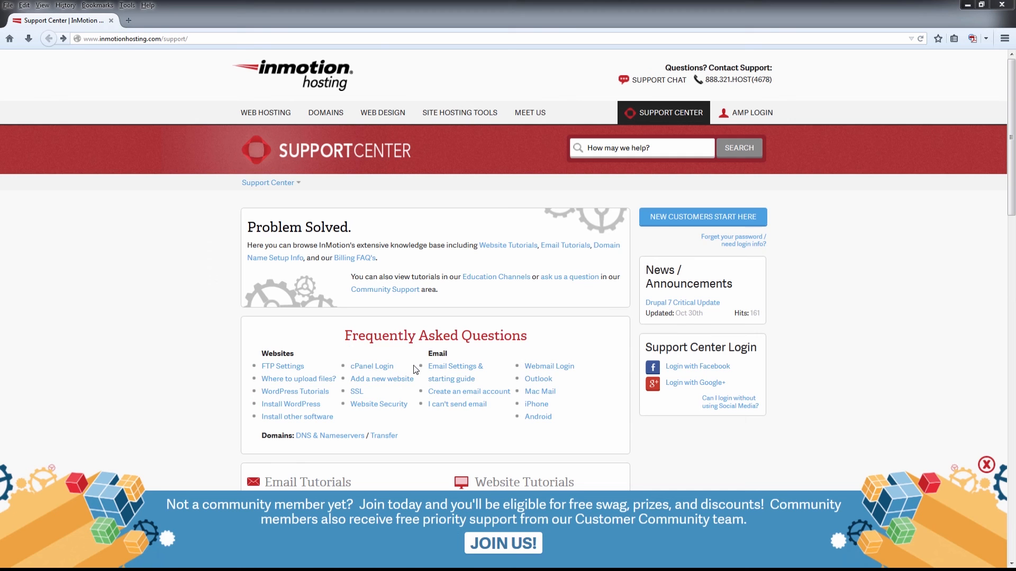
left_click(698, 366)
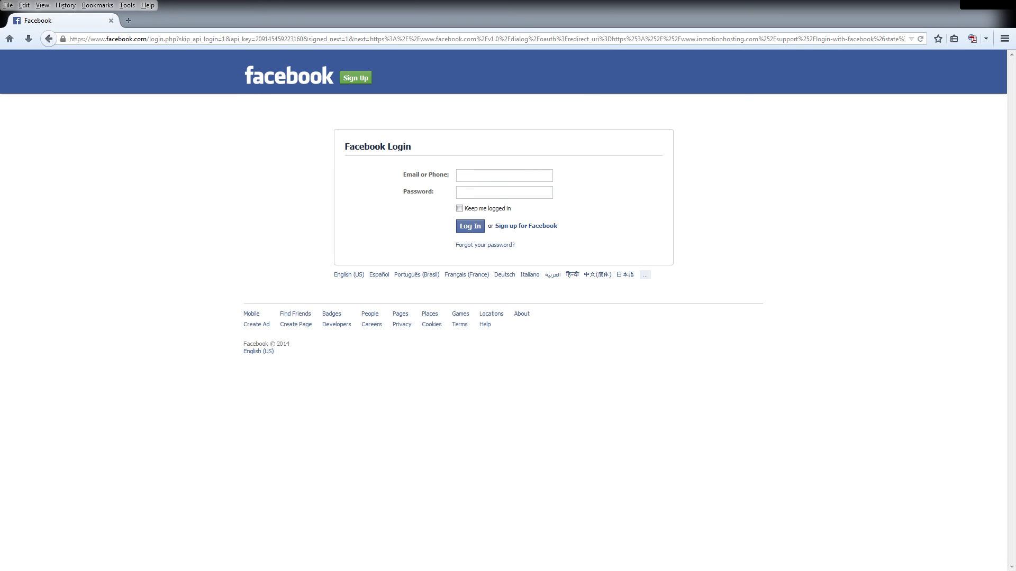